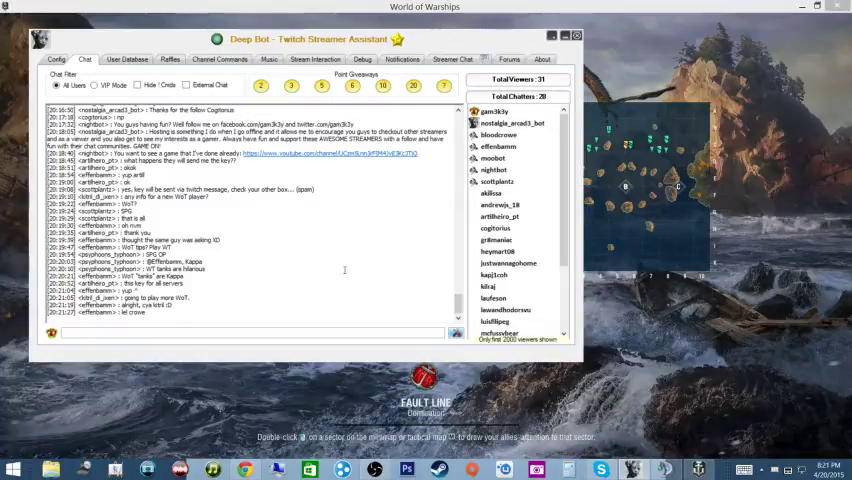
mouse_move(346, 270)
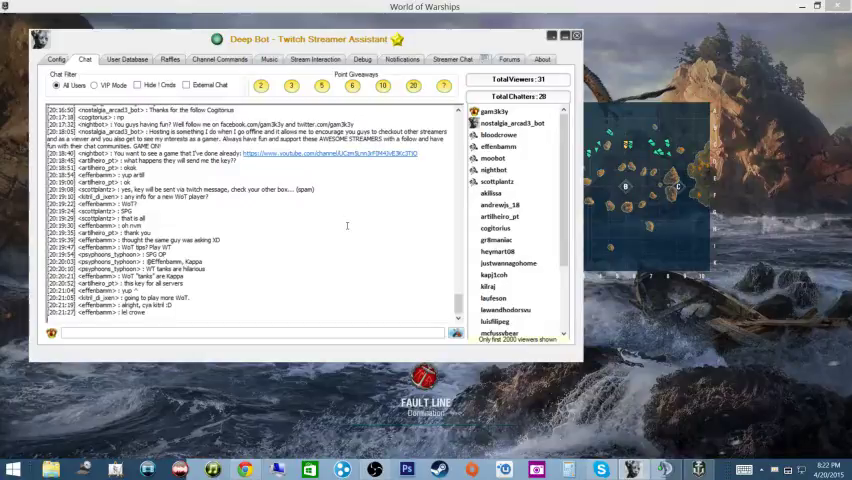
mouse_move(348, 228)
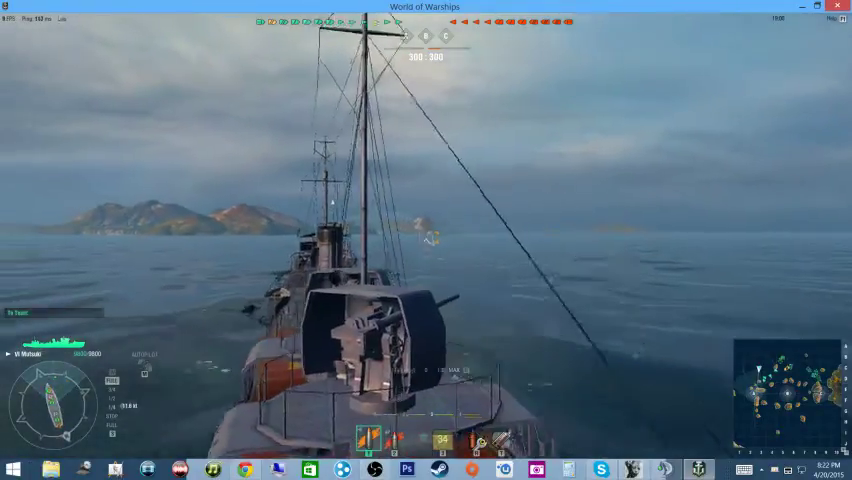
Step: Hold Shift for binocular zoom and line up sights on the smoking enemy ship
key(shift)
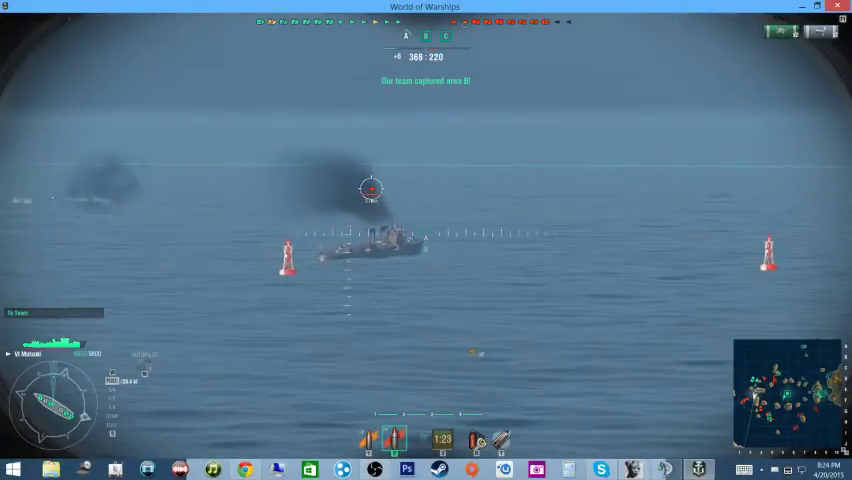
click(372, 192)
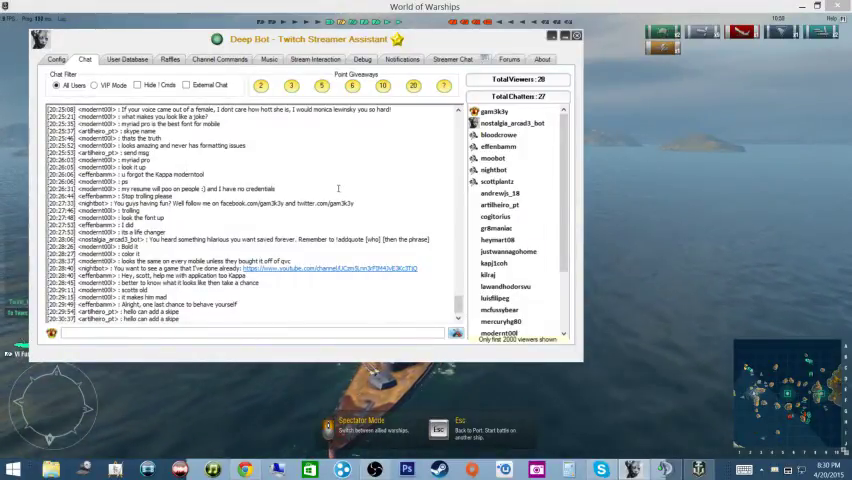
mouse_move(344, 180)
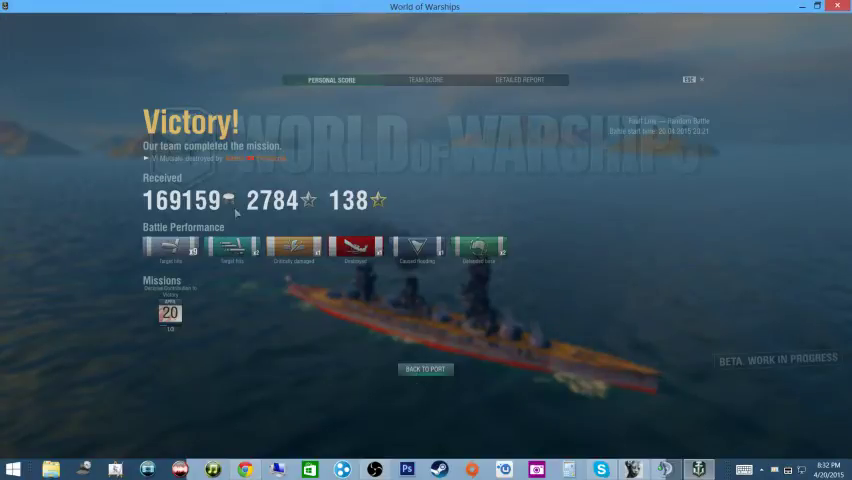
click(424, 368)
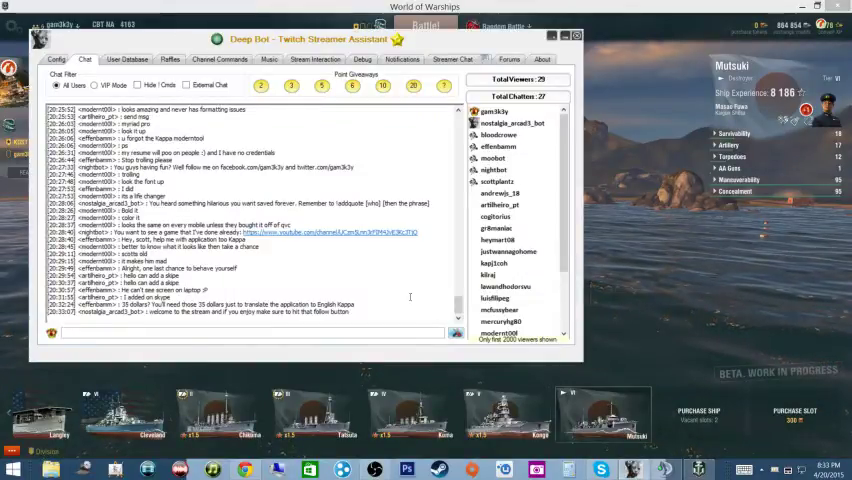
mouse_move(400, 300)
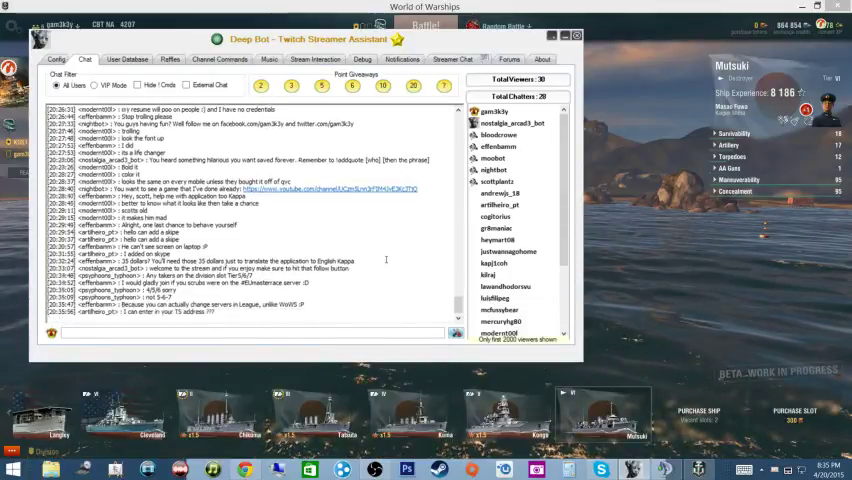
scroll(down, 3)
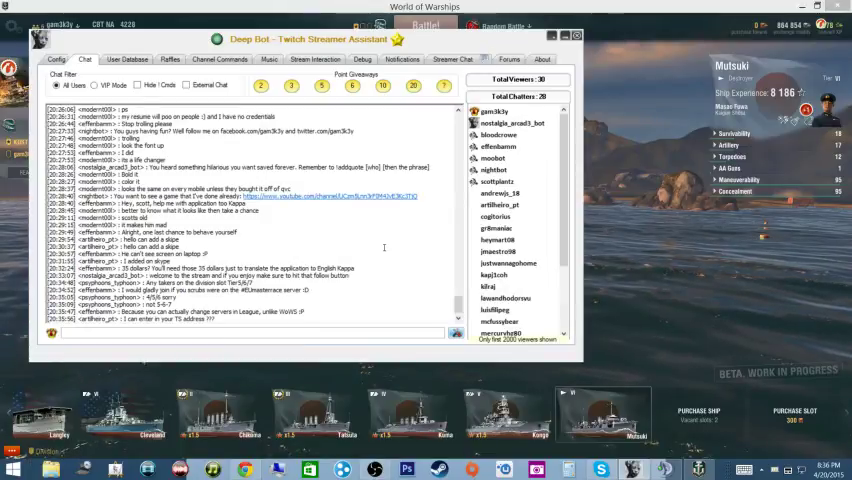
mouse_move(400, 244)
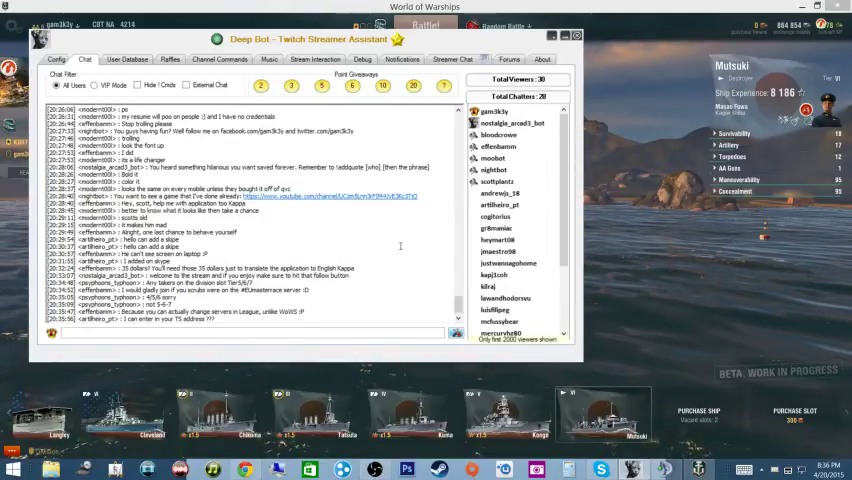